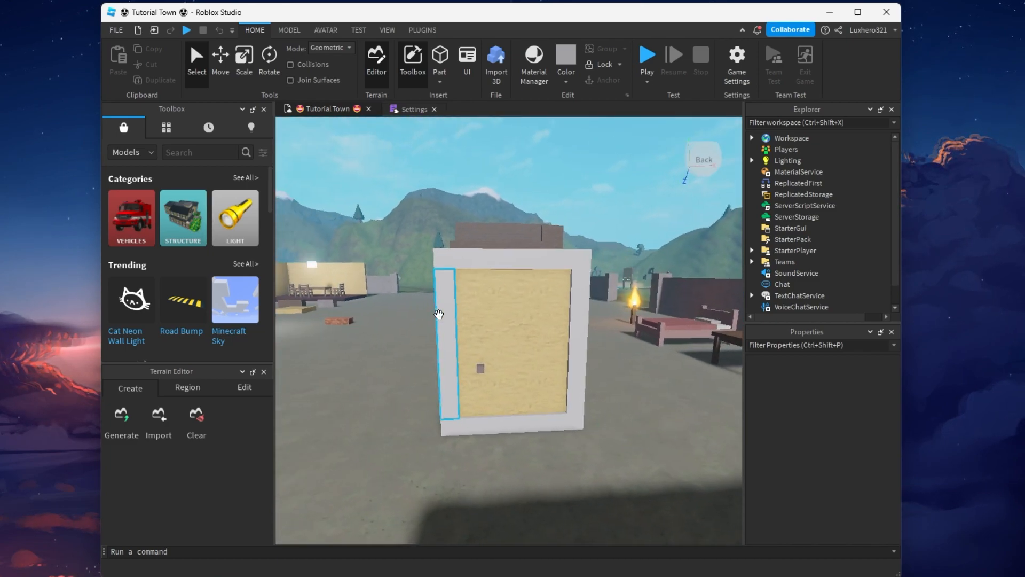
Switch Team Create on for Tutorial Town from the View ribbon's Team Create panel.
left_click(387, 30)
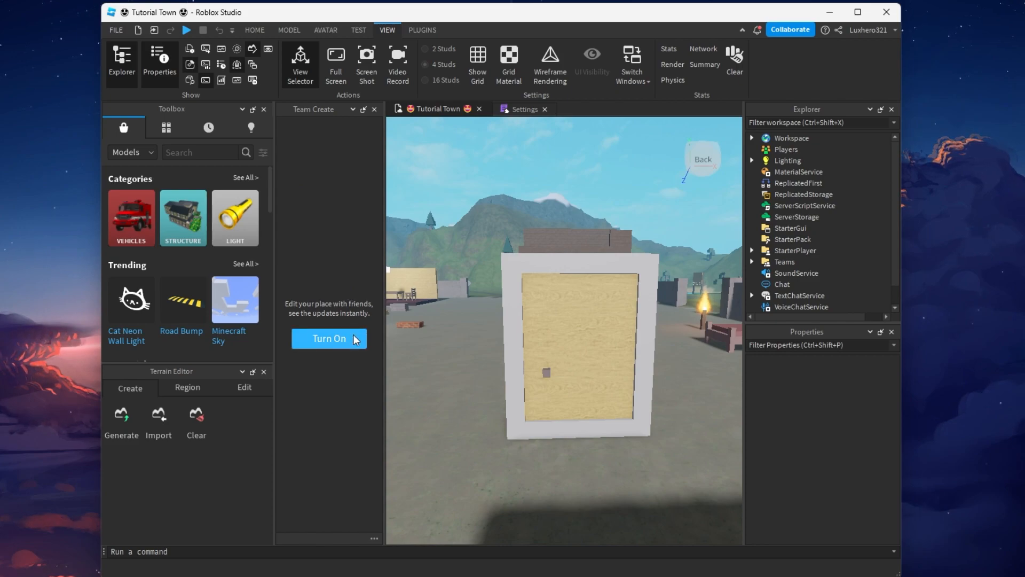
left_click(329, 338)
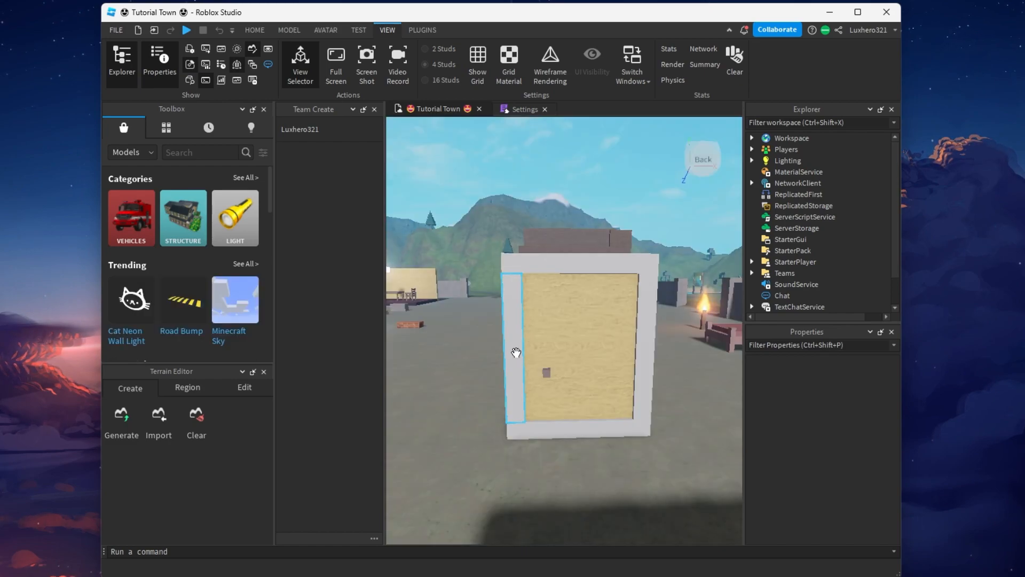
left_click(300, 128)
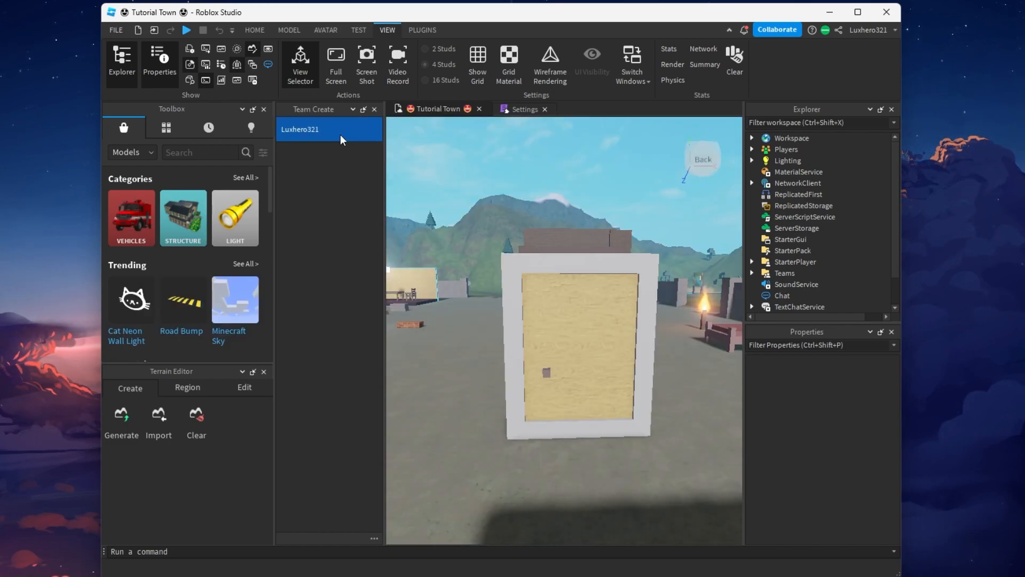
mouse_move(344, 219)
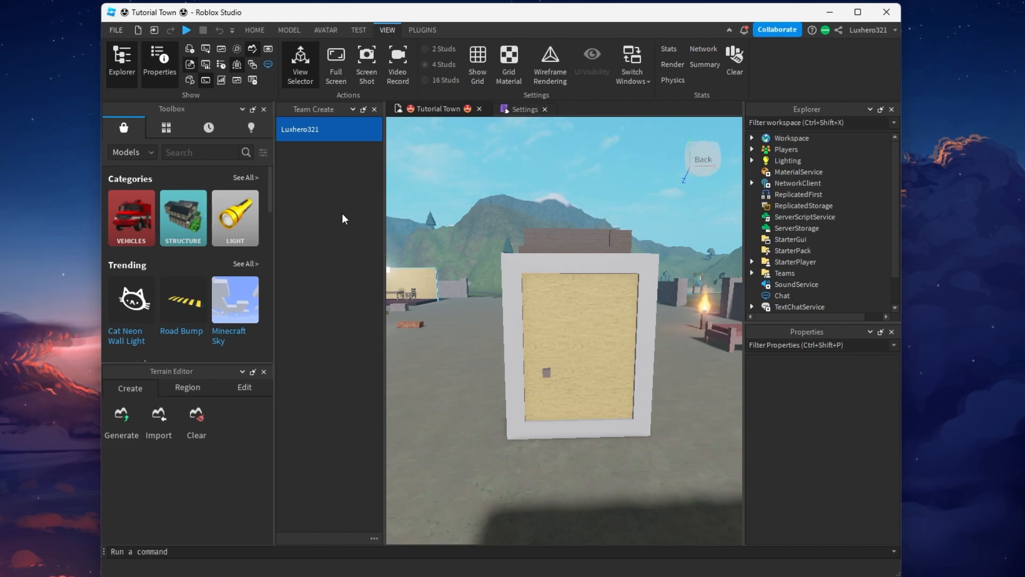
mouse_move(382, 157)
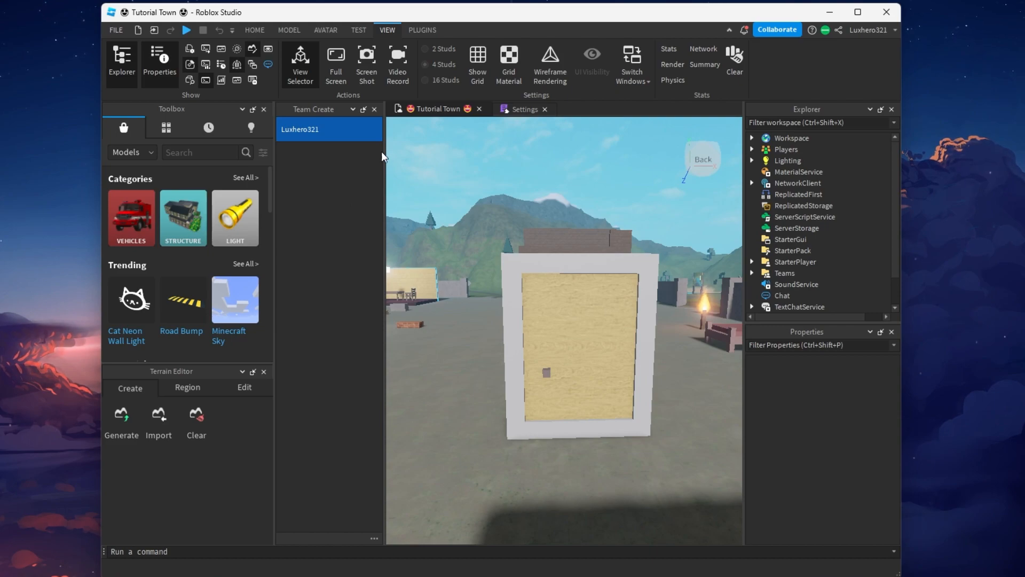
left_click(776, 29)
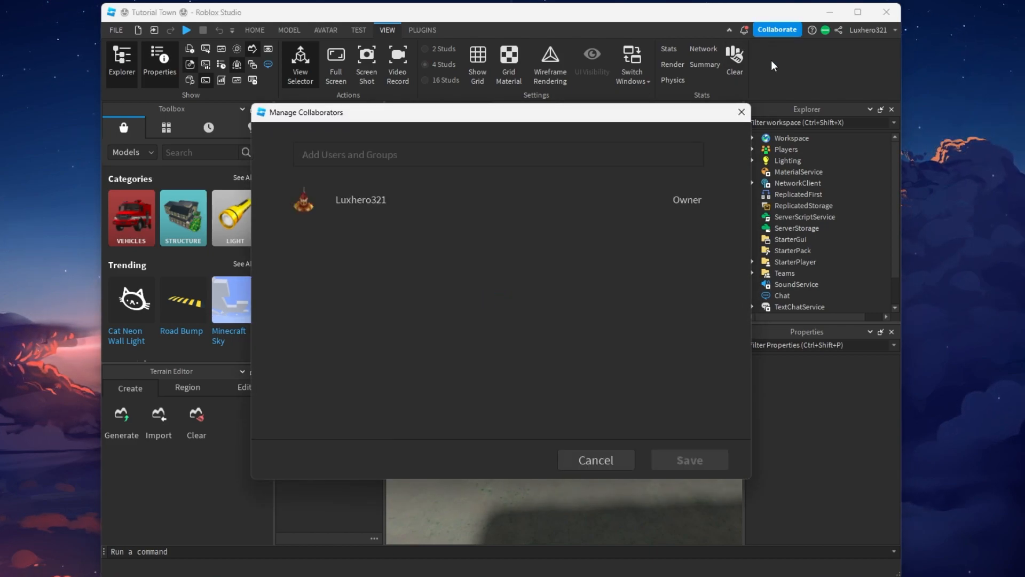
left_click(497, 154)
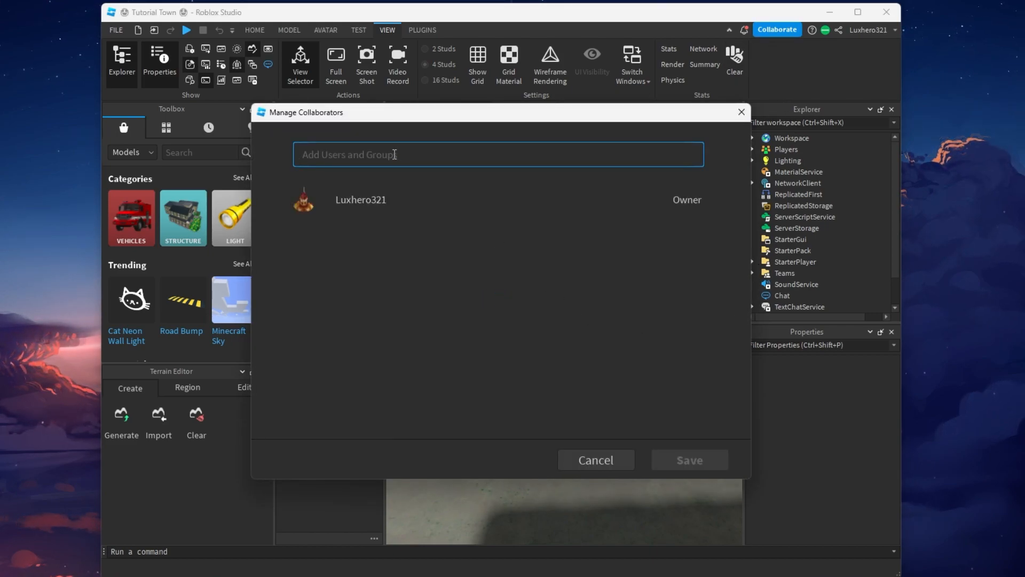
type("albi")
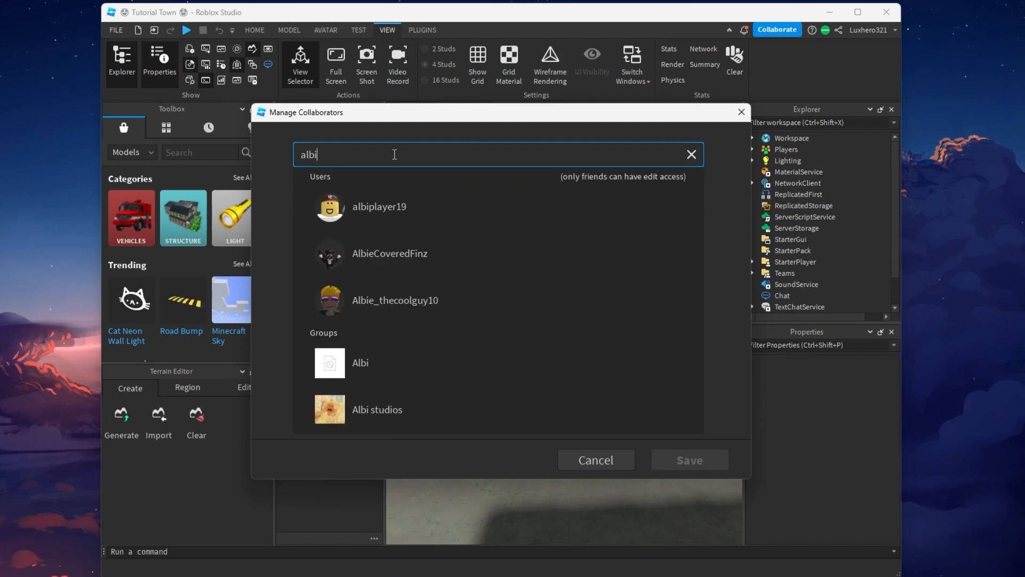
left_click(690, 155)
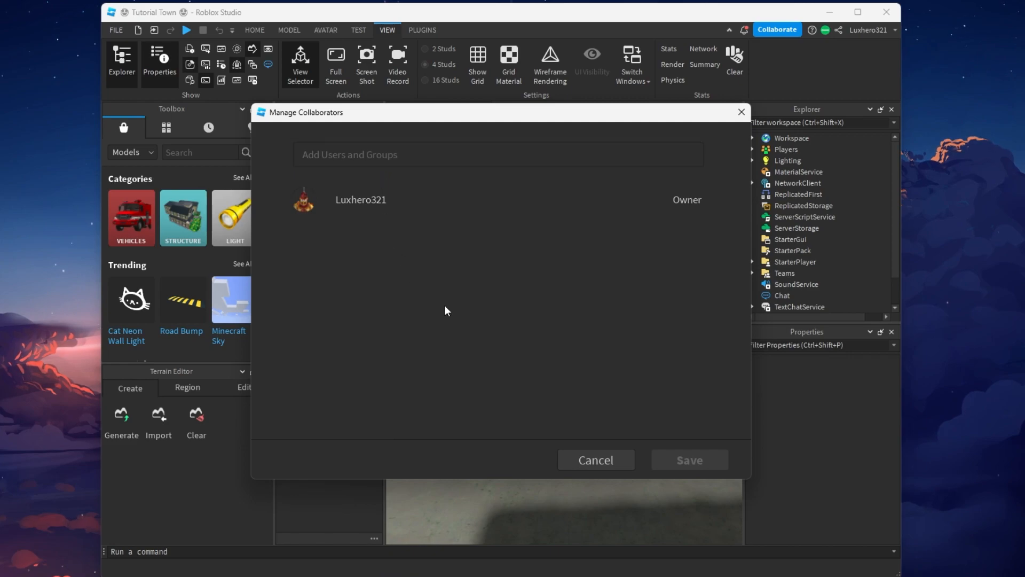
left_click(594, 460)
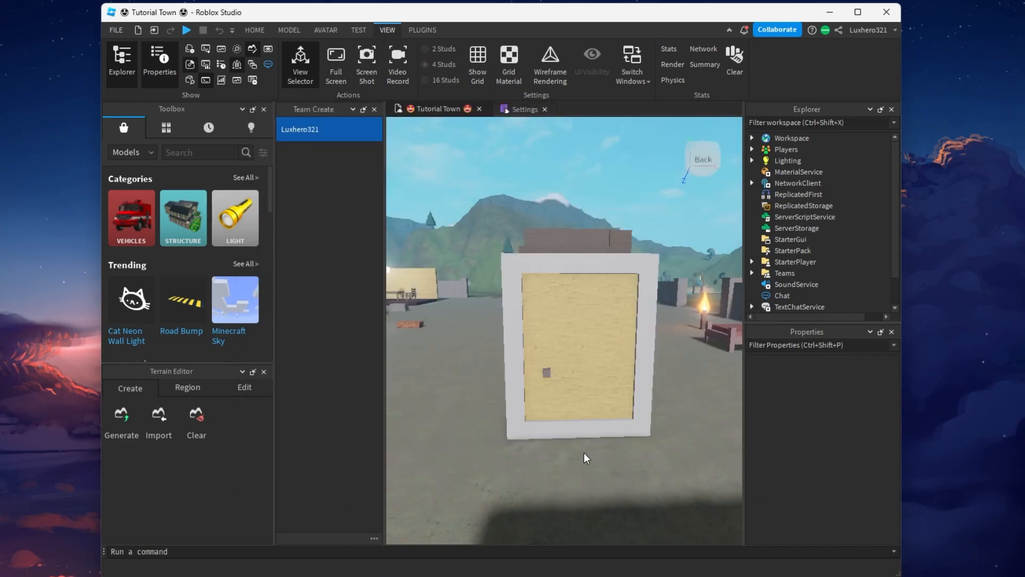
Review Tutorial Town's Permissions in Game Settings, keeping Playability set to Public.
left_click(254, 30)
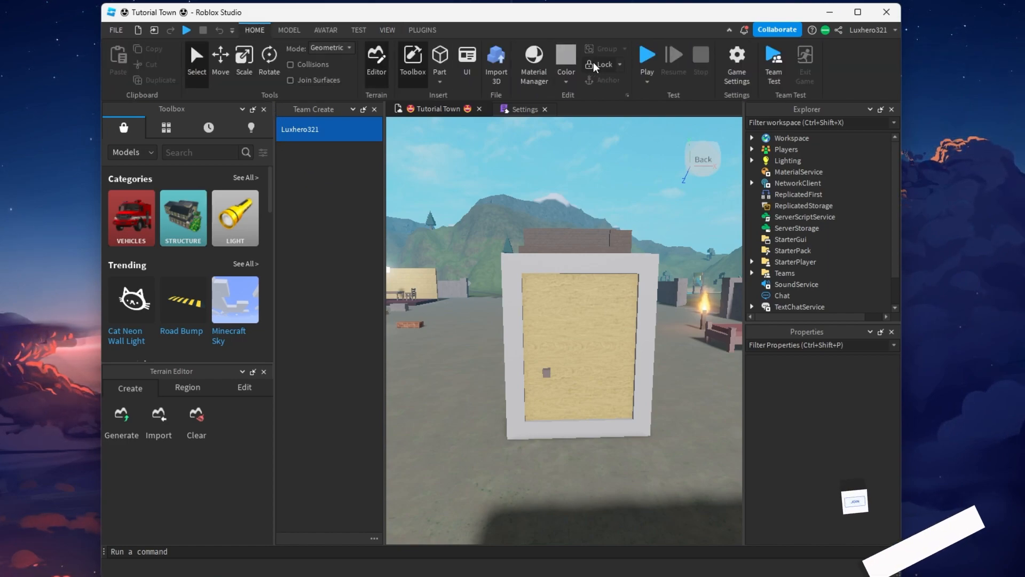
left_click(736, 59)
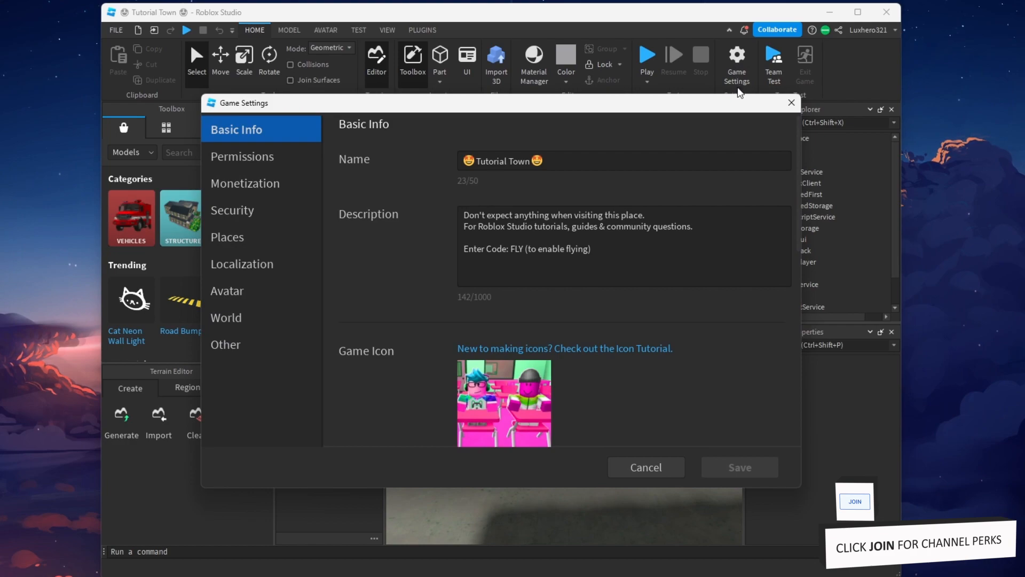
left_click(242, 156)
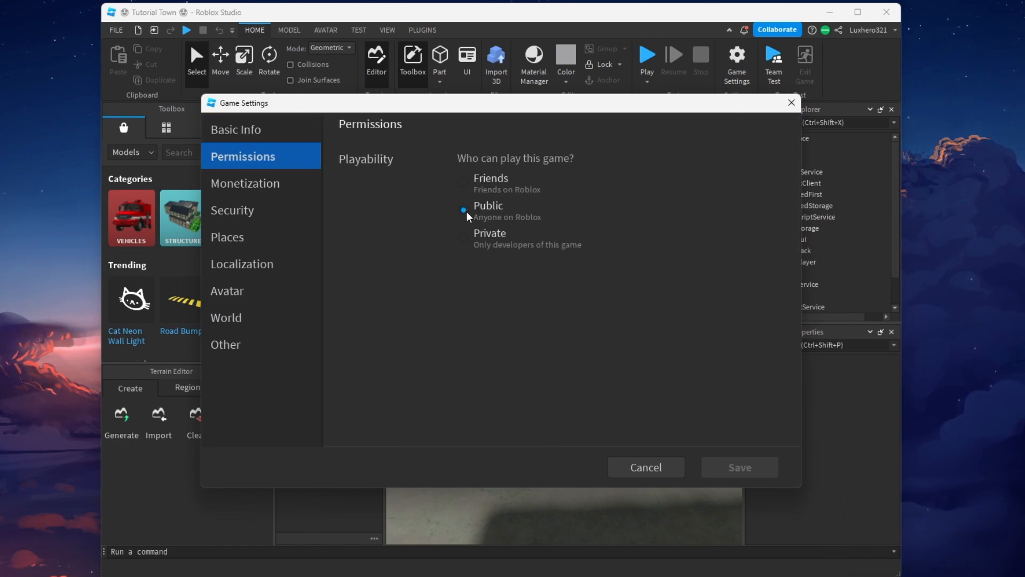
left_click(464, 236)
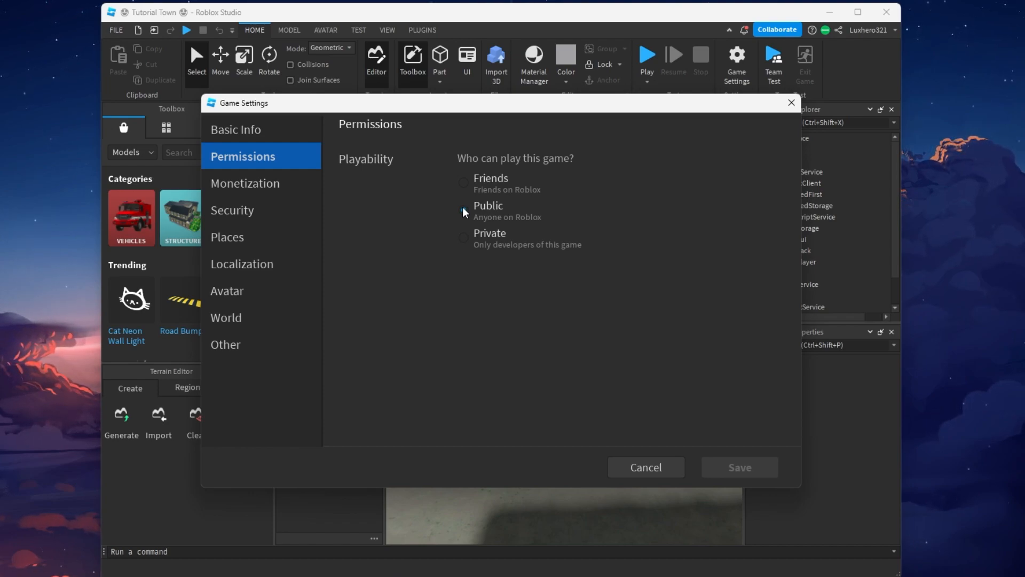
Switch on Enable Collaborative Editing under Other and save the game settings.
left_click(225, 344)
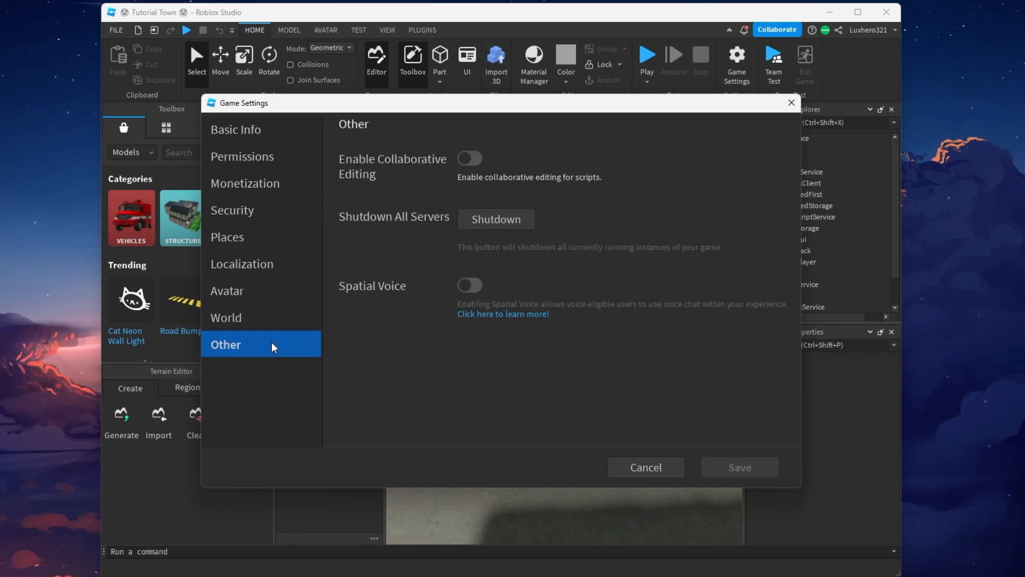
left_click(469, 157)
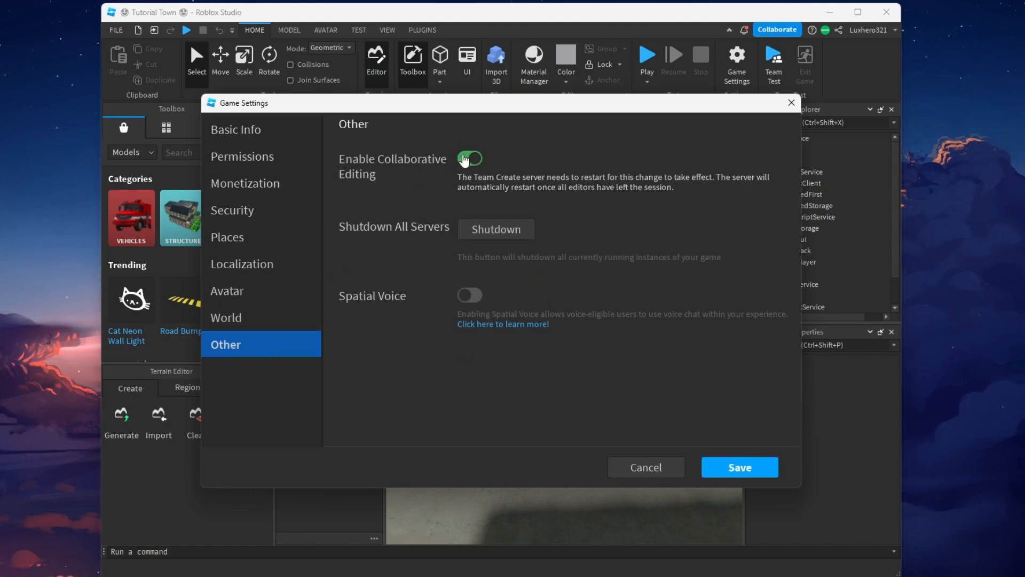
left_click(469, 158)
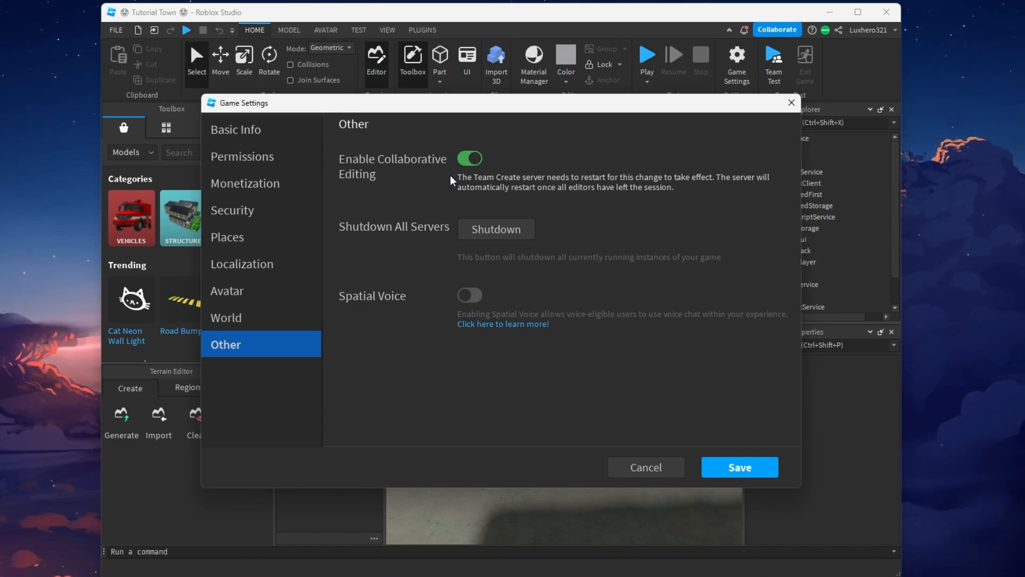
left_click(739, 467)
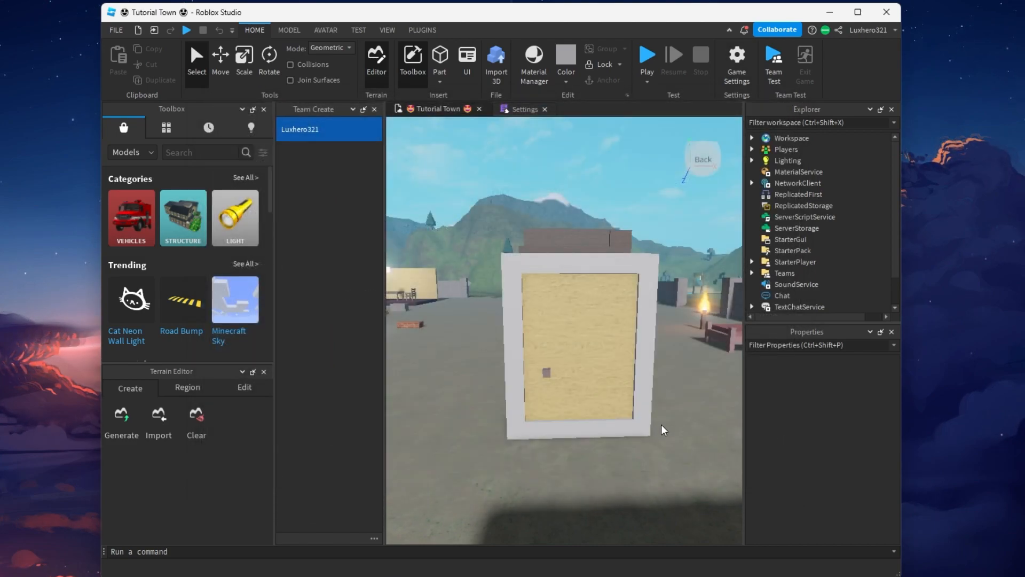
mouse_move(366, 180)
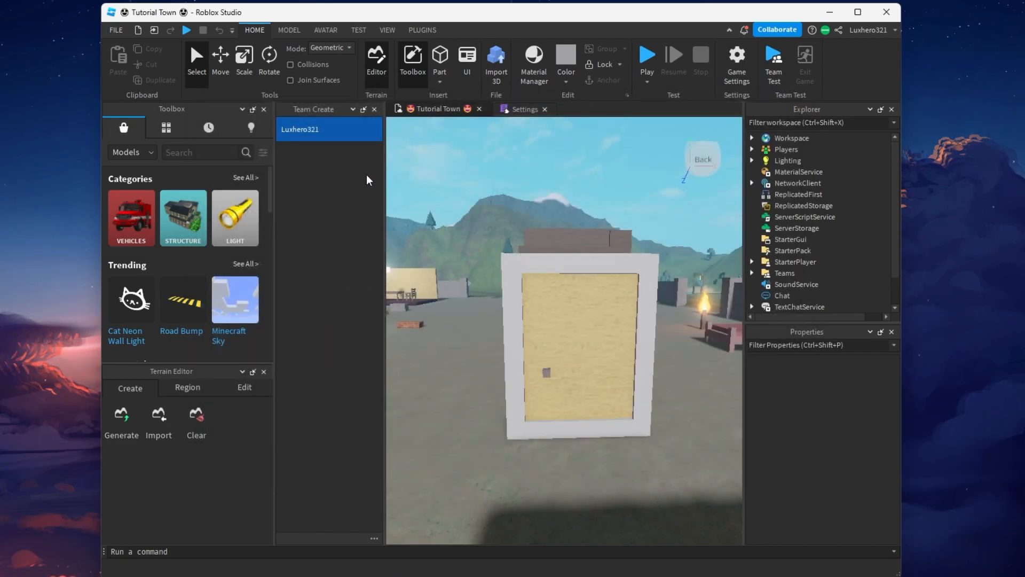
Disable Team Create from the panel's ... menu and confirm, returning to solo editing.
left_click(373, 538)
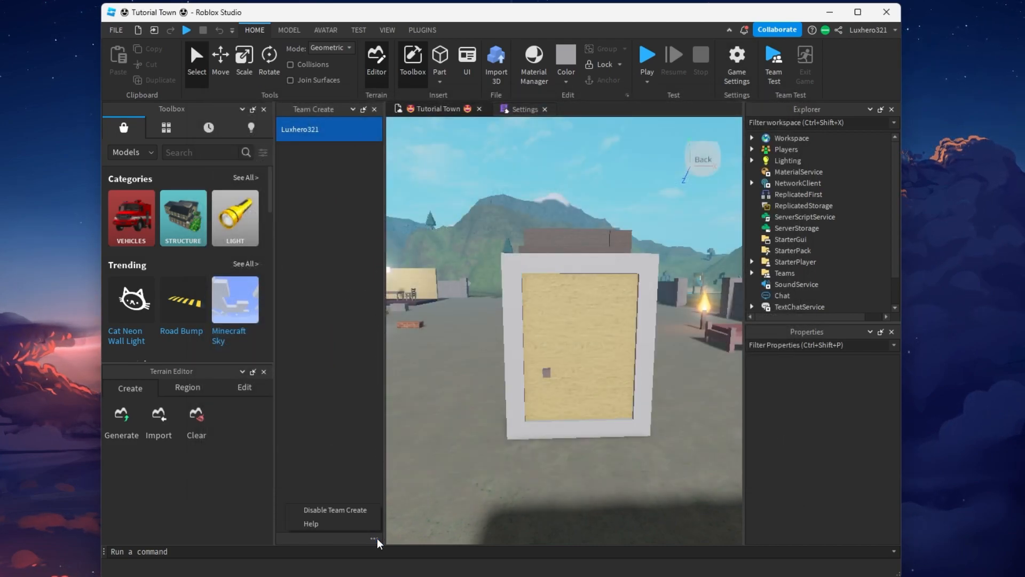
left_click(334, 509)
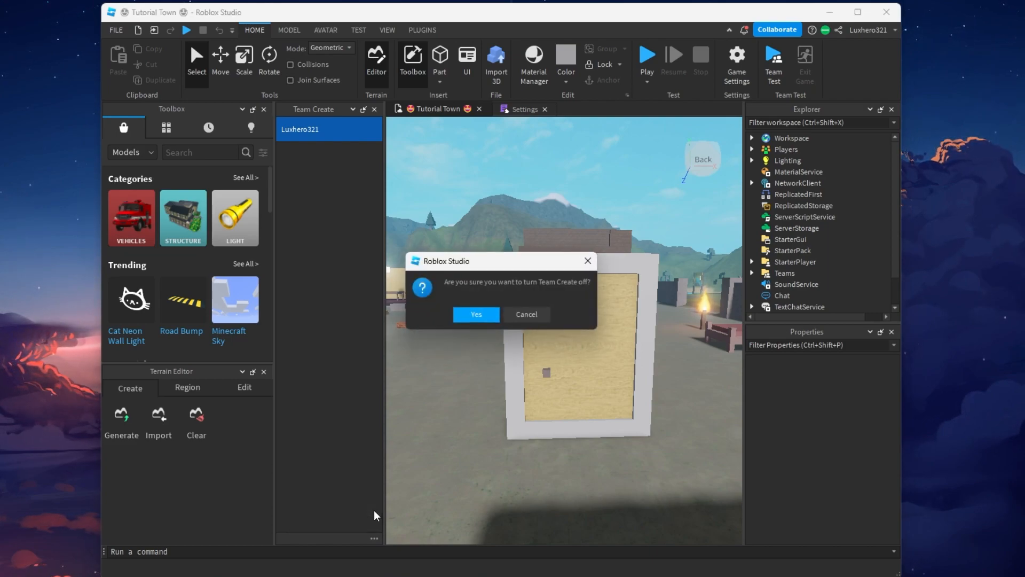
left_click(475, 313)
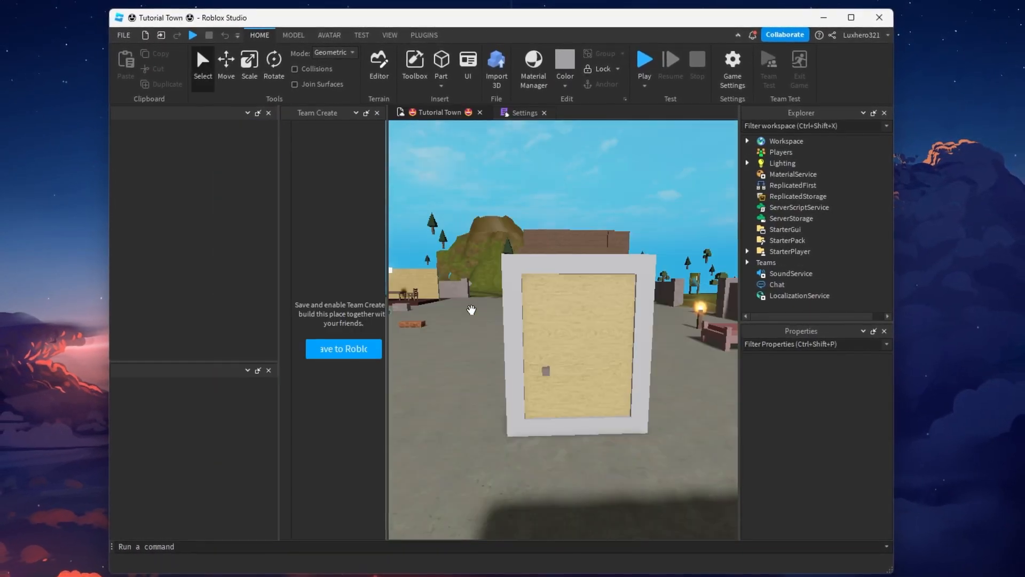
left_click(414, 68)
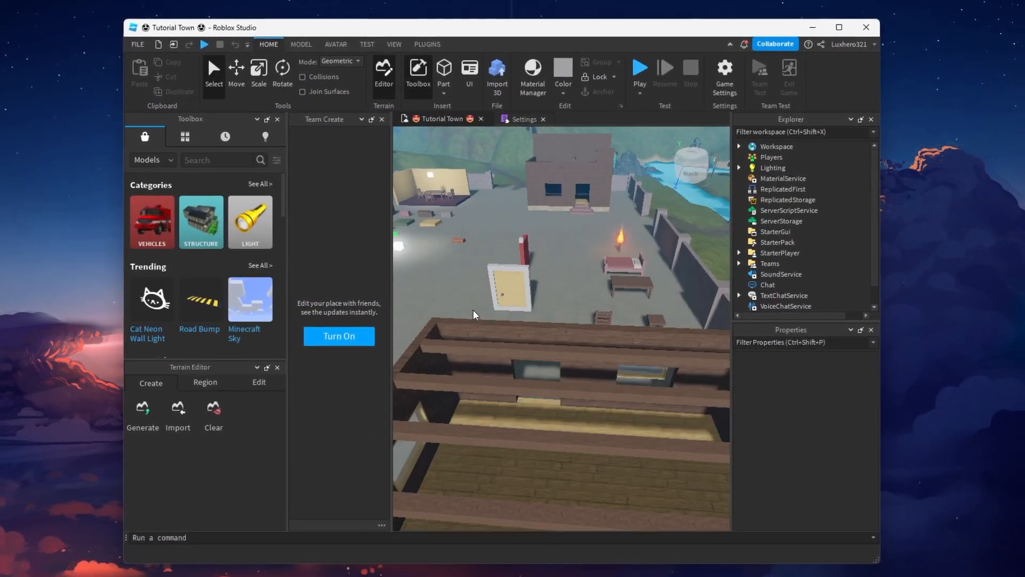